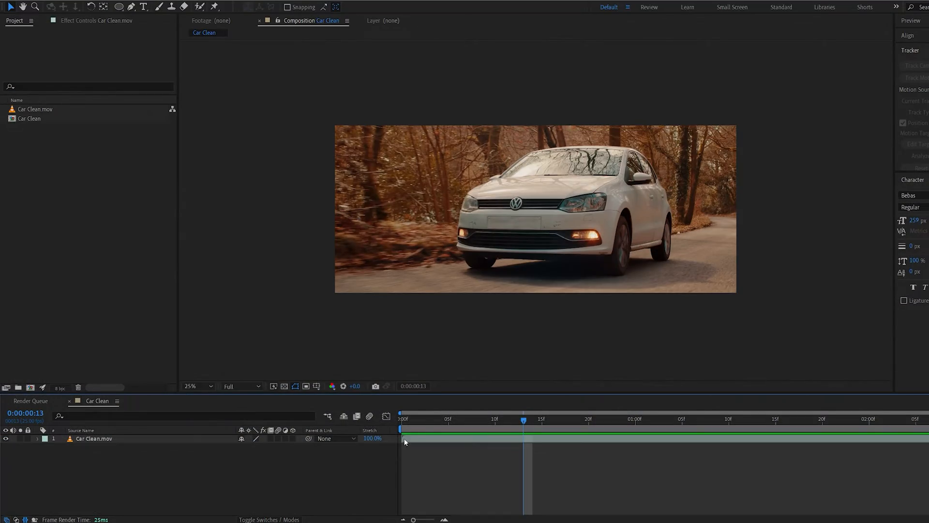
Step: Split the Car Clean.mov layer at the blink start and end frames
click(682, 419)
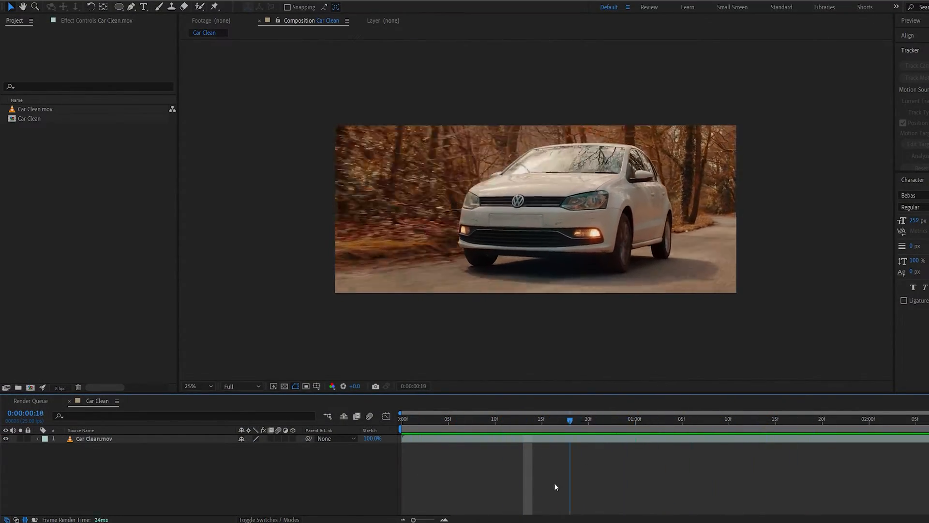
click(495, 419)
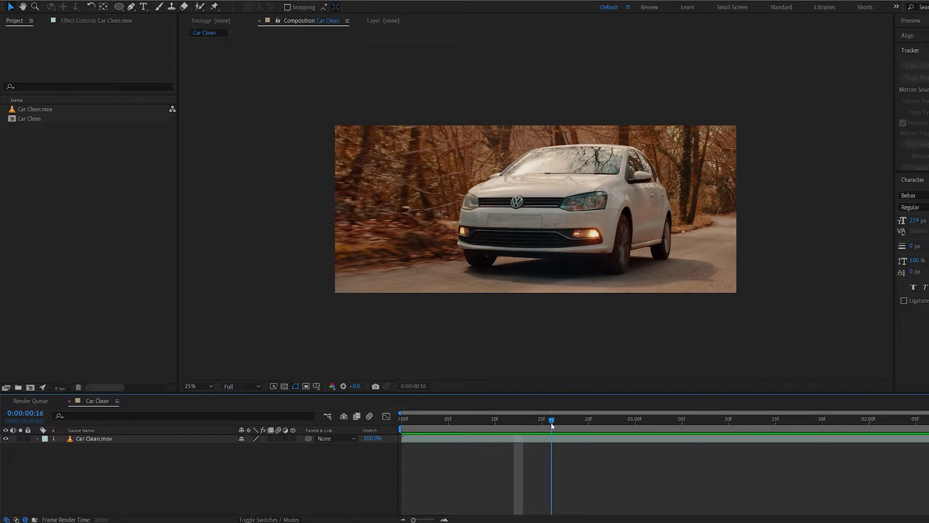
key(ctrl+shift+d)
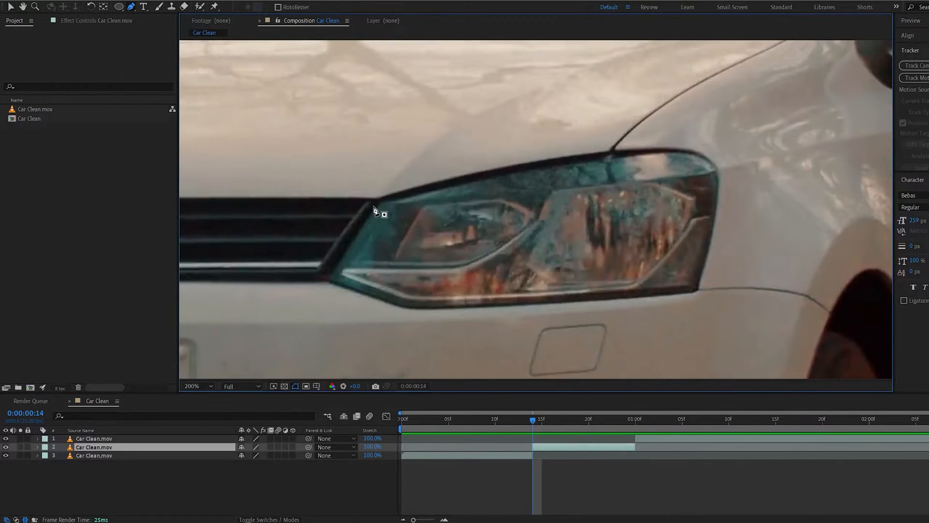
Step: Close the right headlight mask, set both headlight masks to None, and check tracking
click(94, 447)
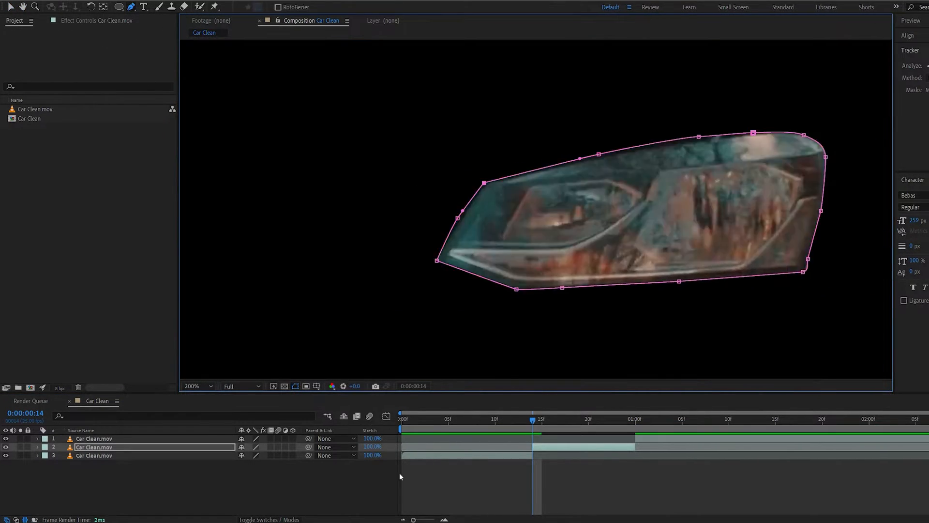
click(248, 455)
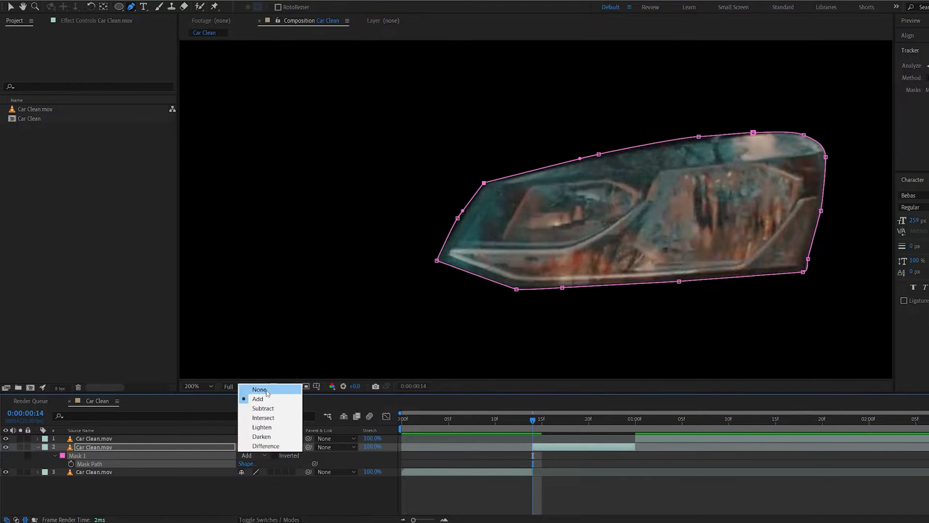
click(260, 389)
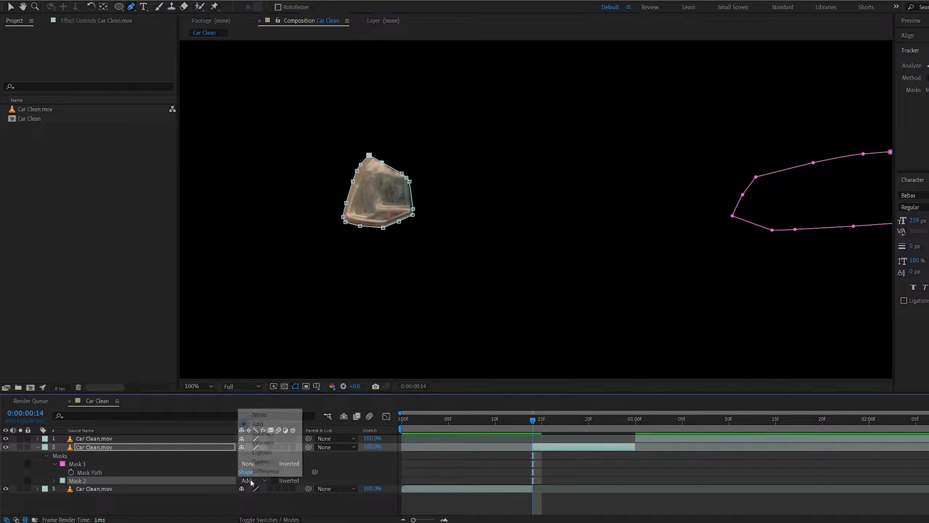
click(259, 480)
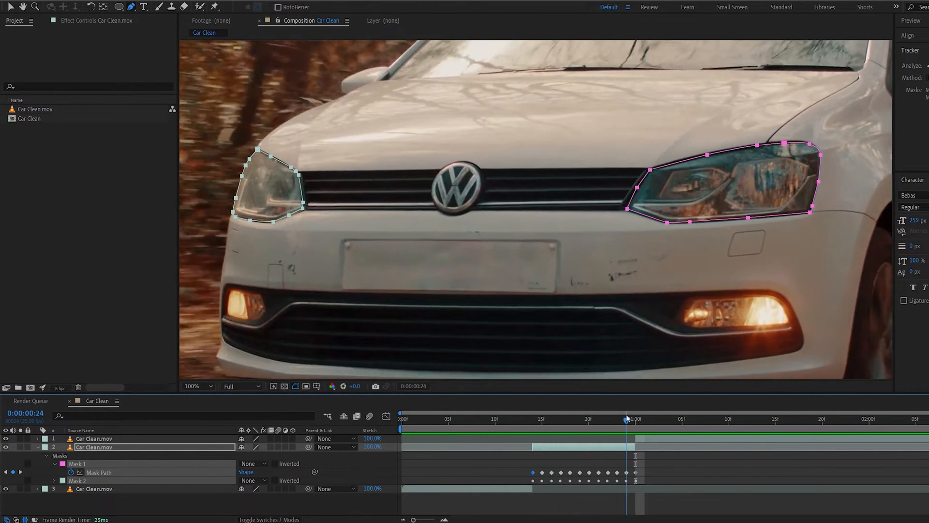
drag(627, 418, 560, 418)
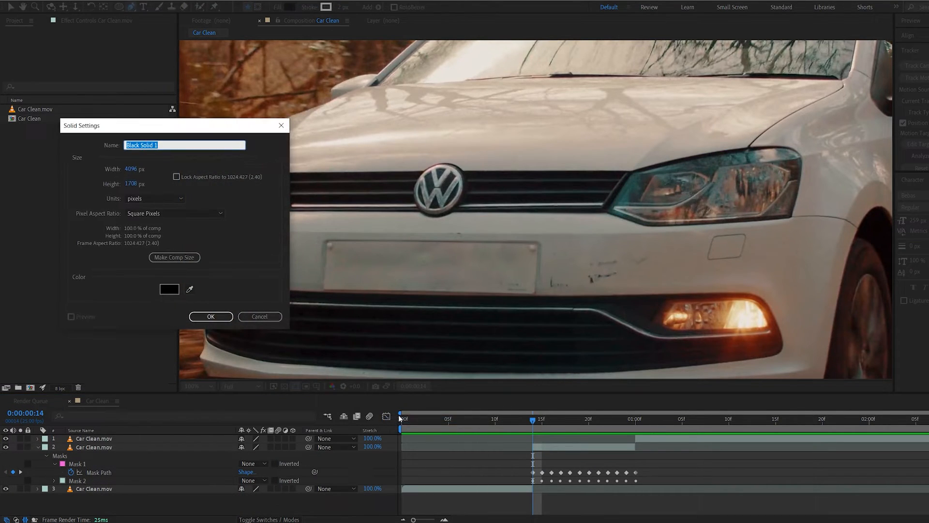
Step: Create the black Matte solid and set its pasted headlight masks to Add
click(211, 316)
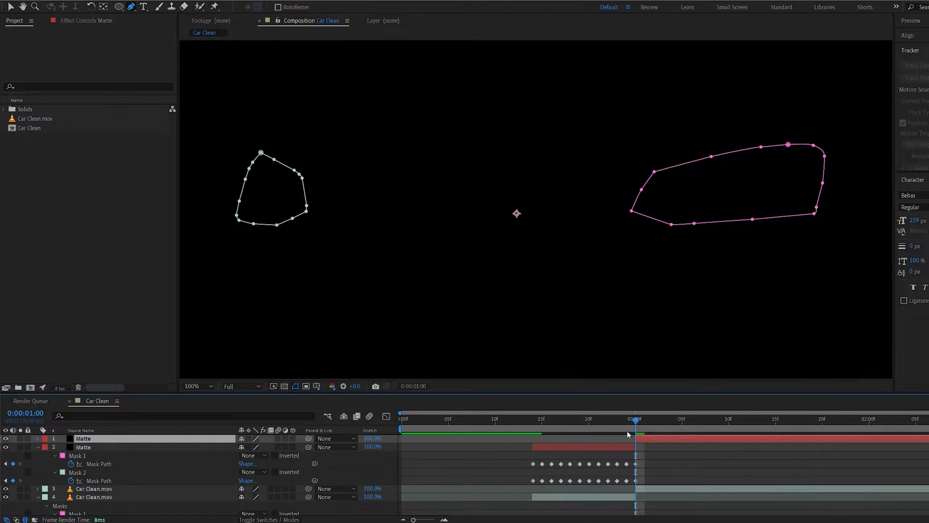
click(250, 446)
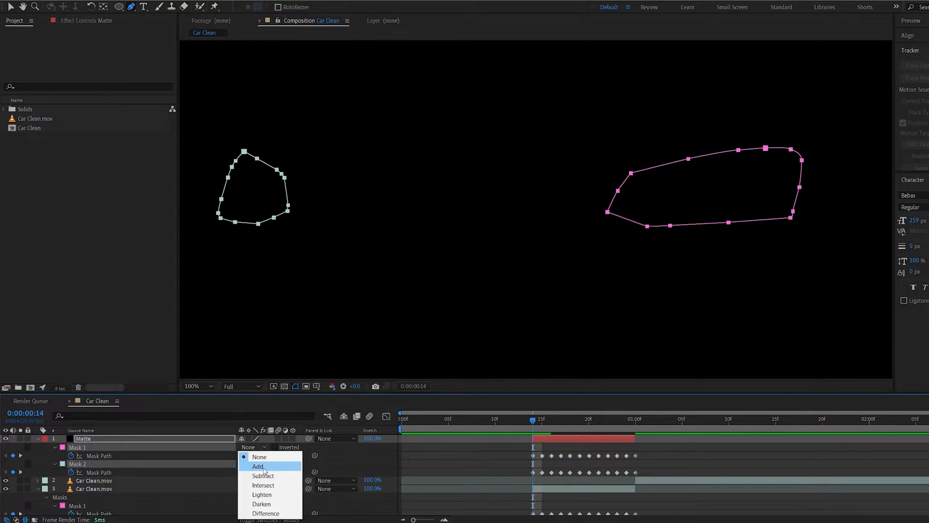
click(258, 466)
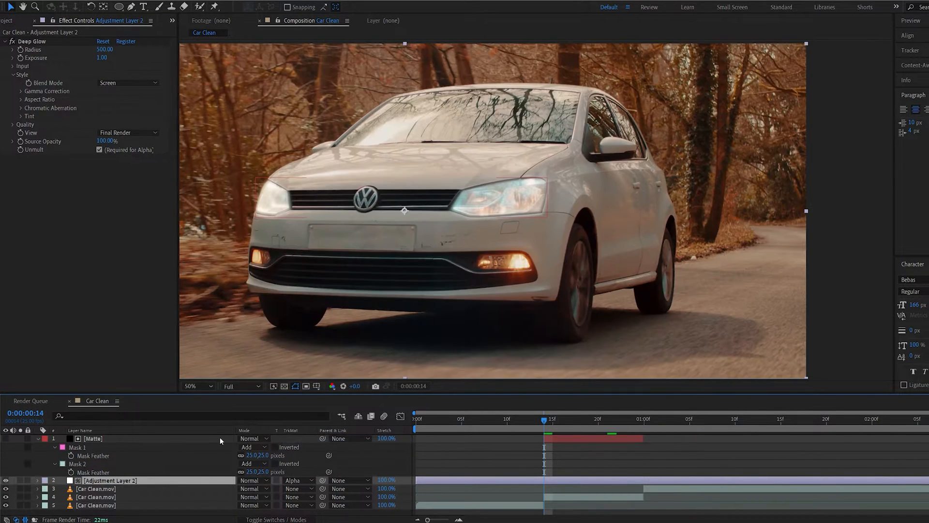
Step: Matte the Deep Glow adjustment layer to Matte and keyframe its Opacity
click(93, 439)
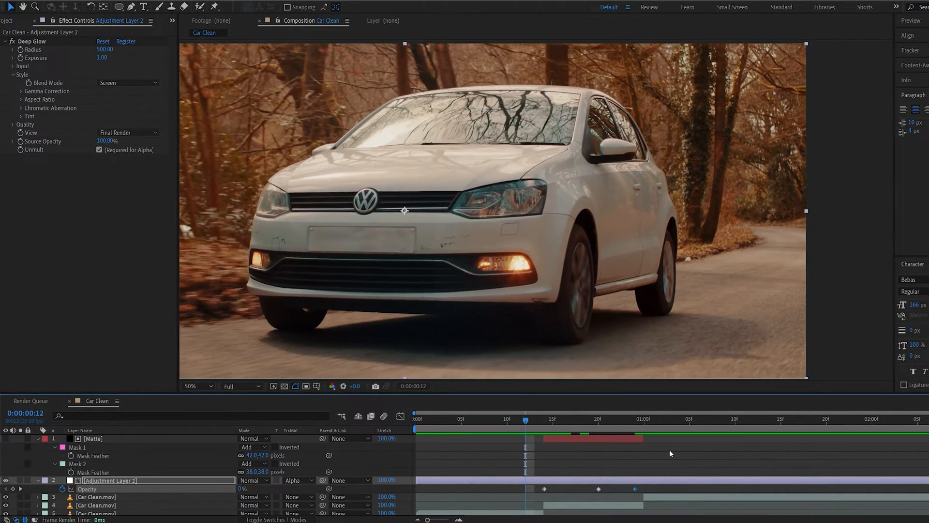
click(577, 419)
text(Ey)
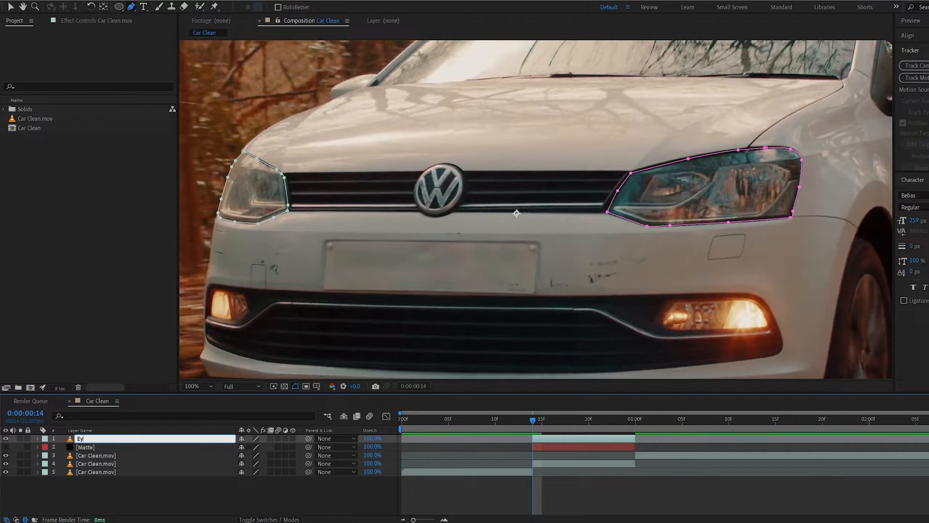
Step: Open the context menu on the footage layer to duplicate it as Eyes
right_click(95, 438)
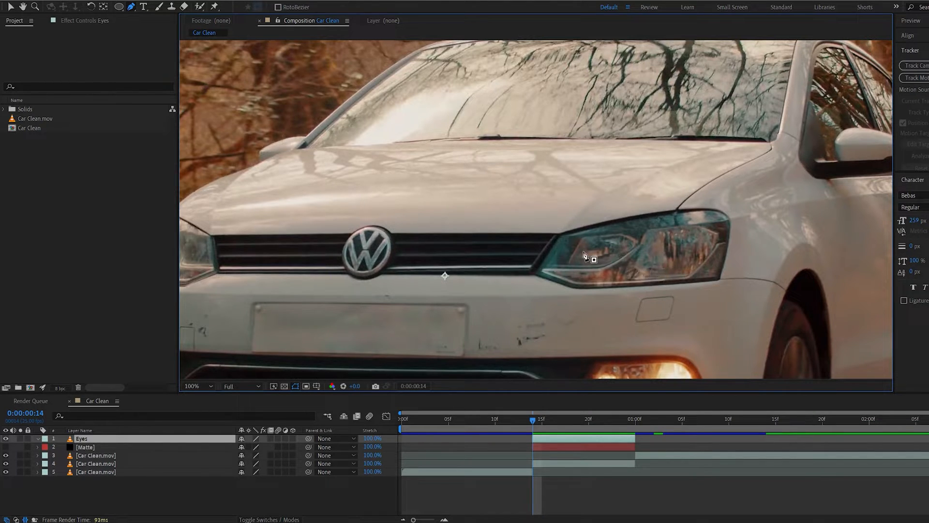
mouse_move(500, 204)
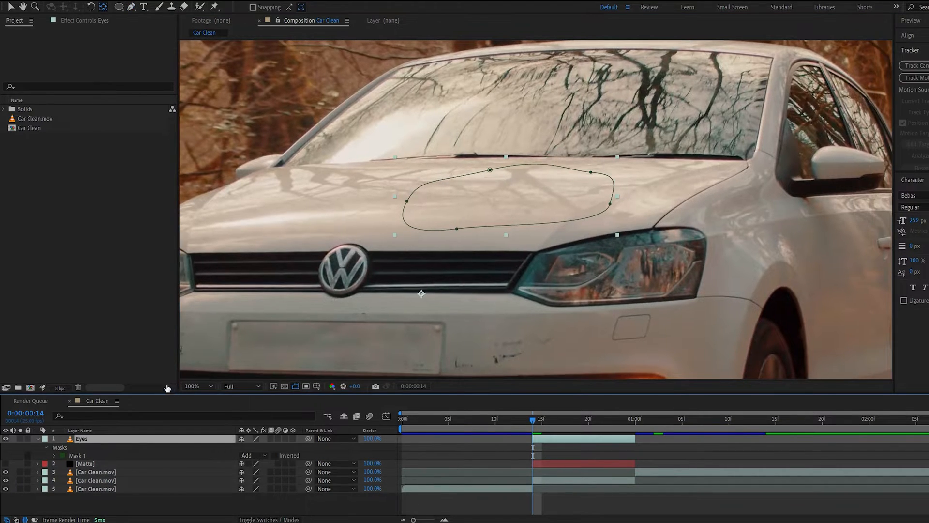
mouse_move(104, 8)
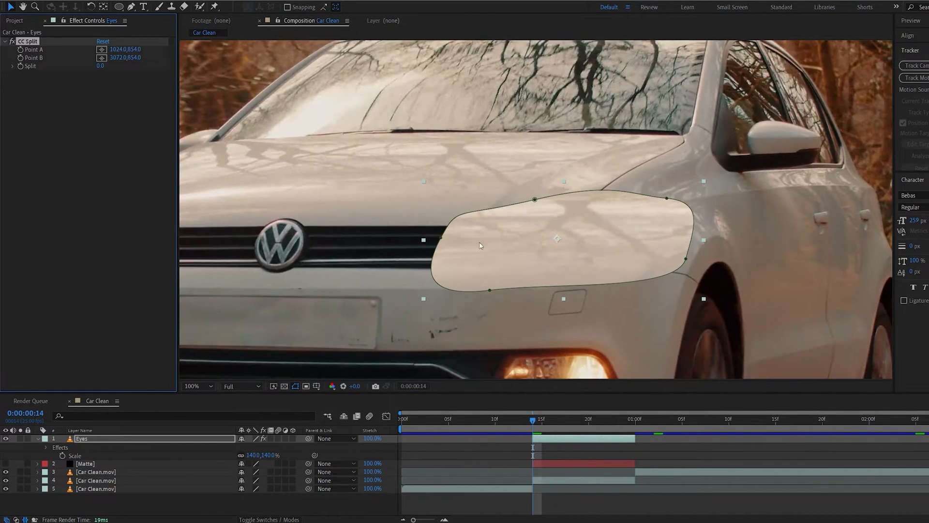
Step: Set the CC Split point, scale the Eyes layer up, and place it over the headlight
click(195, 386)
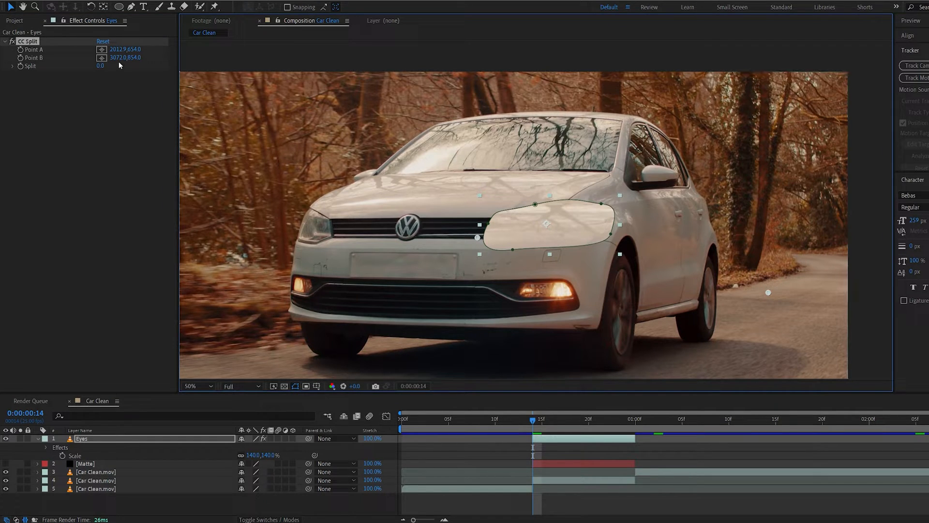
drag(768, 292, 628, 219)
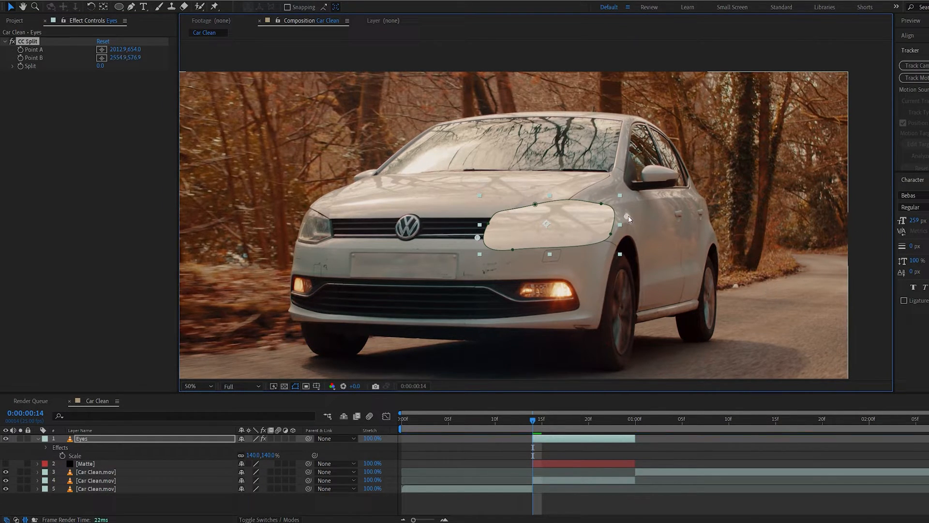
drag(625, 215, 616, 214)
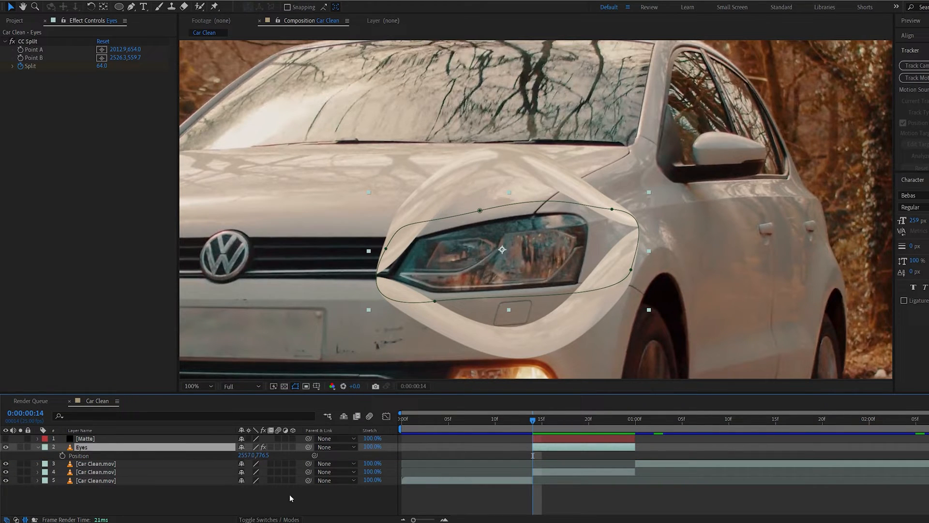
Step: Set Eyes TrkMat to Alpha Matte [Matte] and keyframe the CC Split blink
click(304, 447)
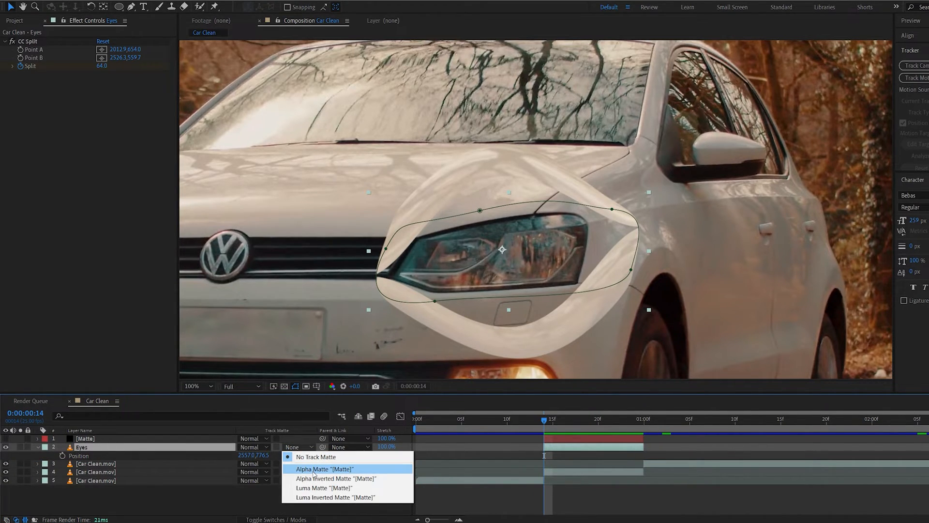
click(324, 469)
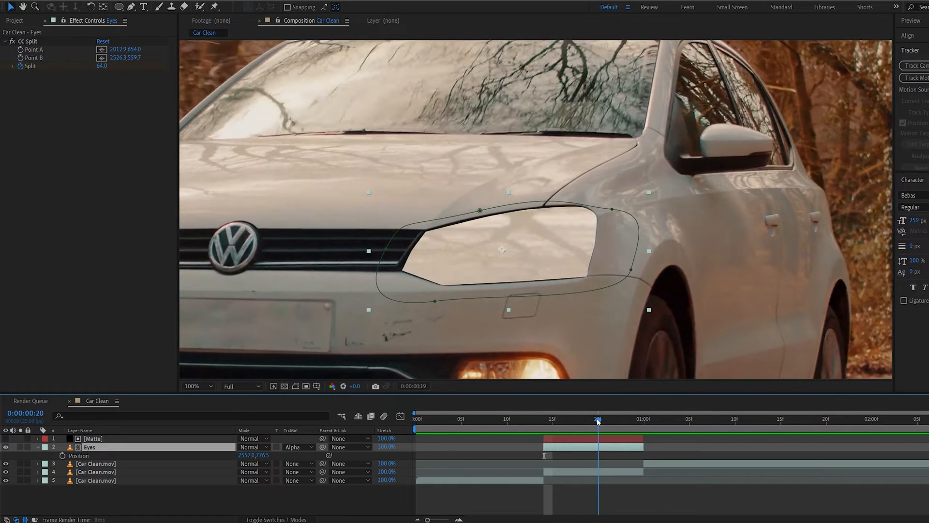
drag(599, 420, 581, 420)
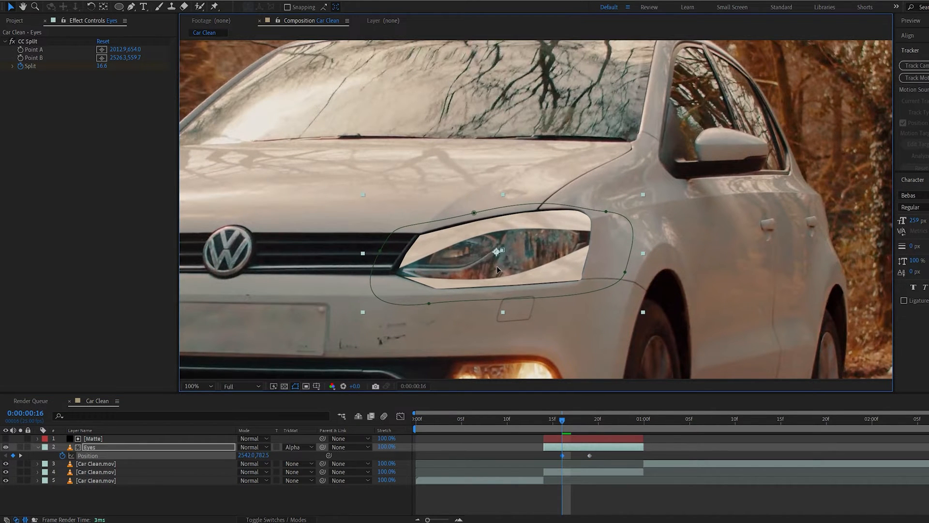
click(598, 419)
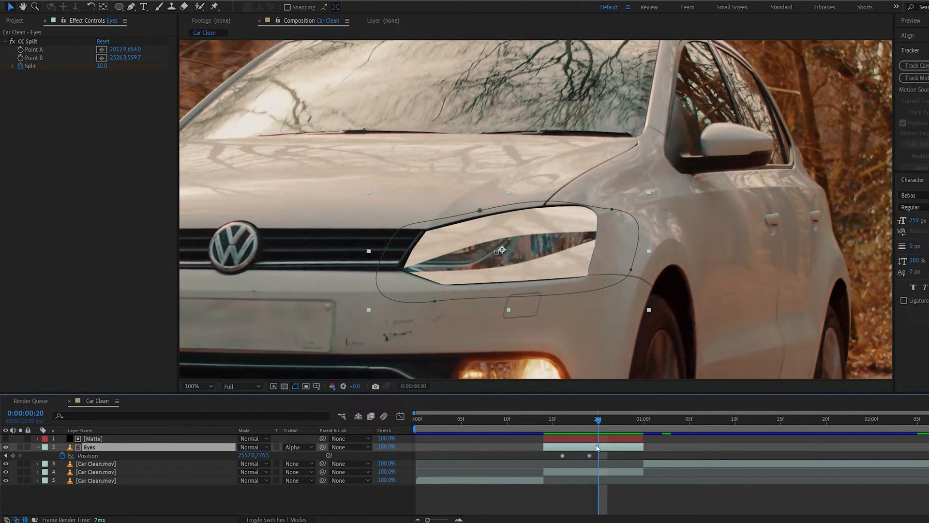
Step: Add an Inner Shadow layer style to the Eyes layer
right_click(597, 449)
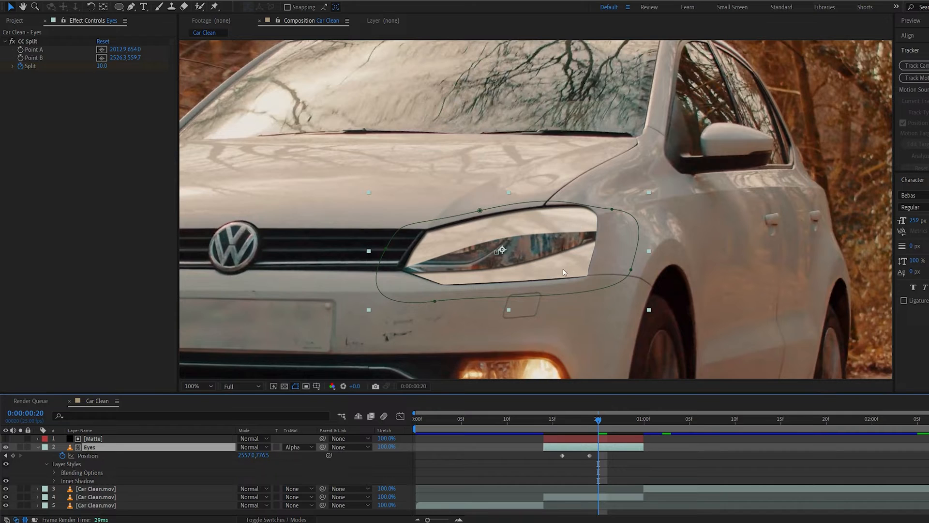
mouse_move(58, 493)
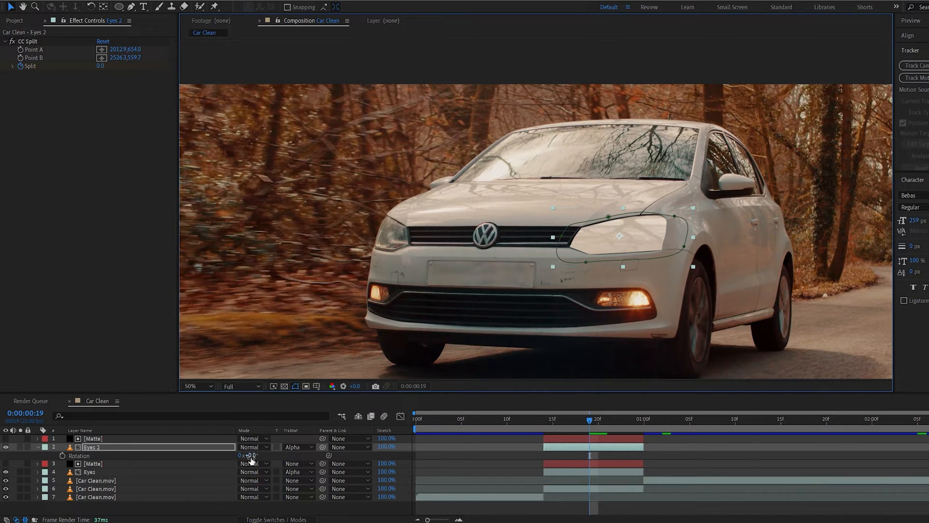
Step: Rotate the copied Eyes 2 layer to about 24°
drag(248, 455, 247, 455)
text(24)
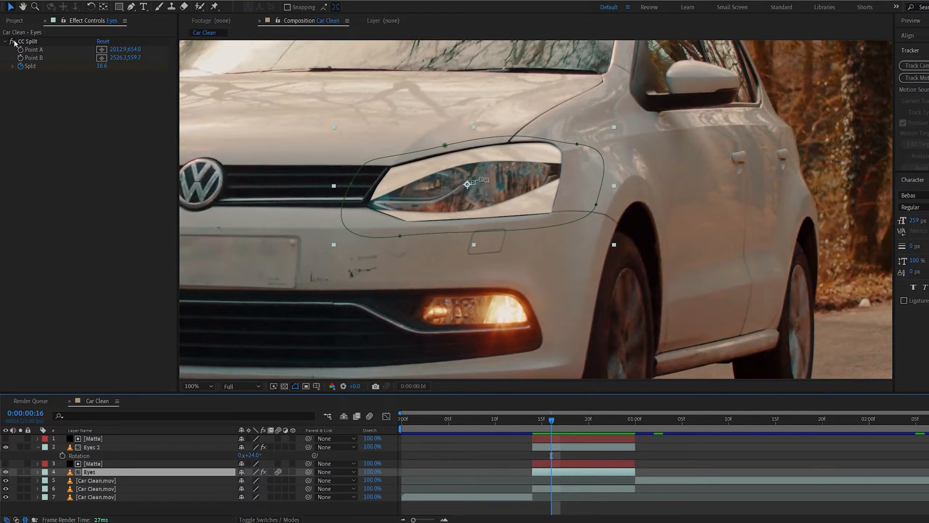
mouse_move(377, 214)
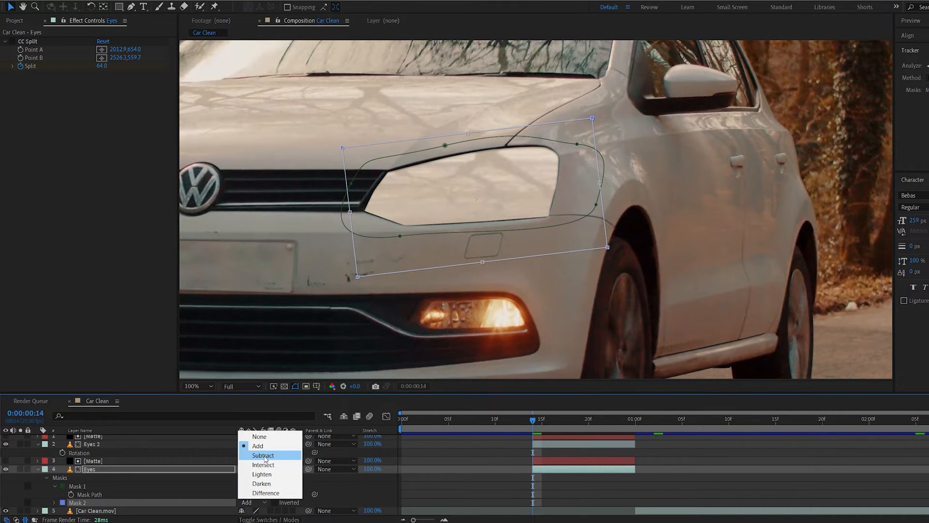
Step: Set the Eyes layer's second mask mode to Subtract
click(264, 455)
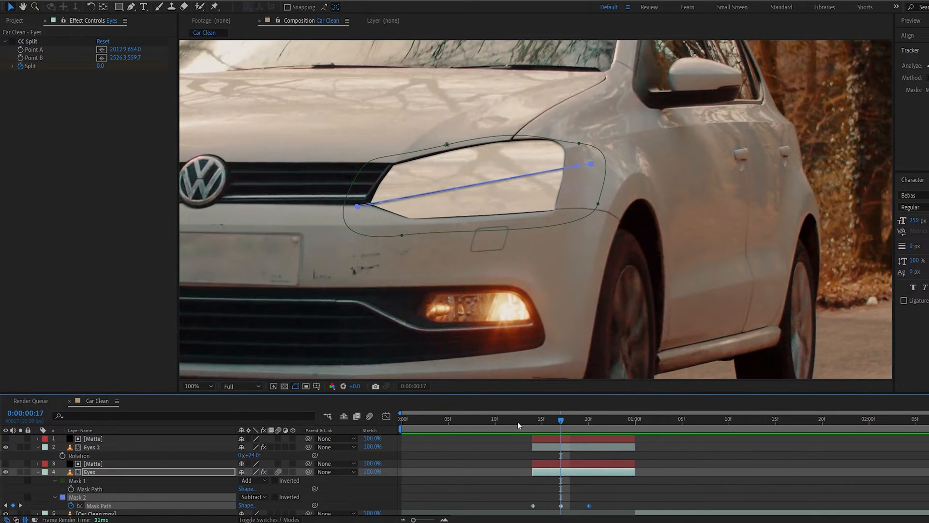
mouse_move(518, 422)
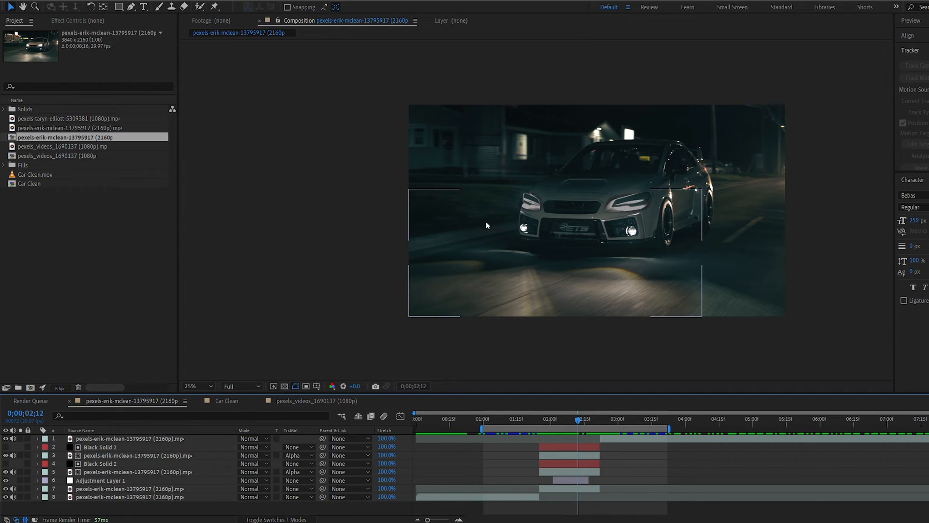
mouse_move(532, 313)
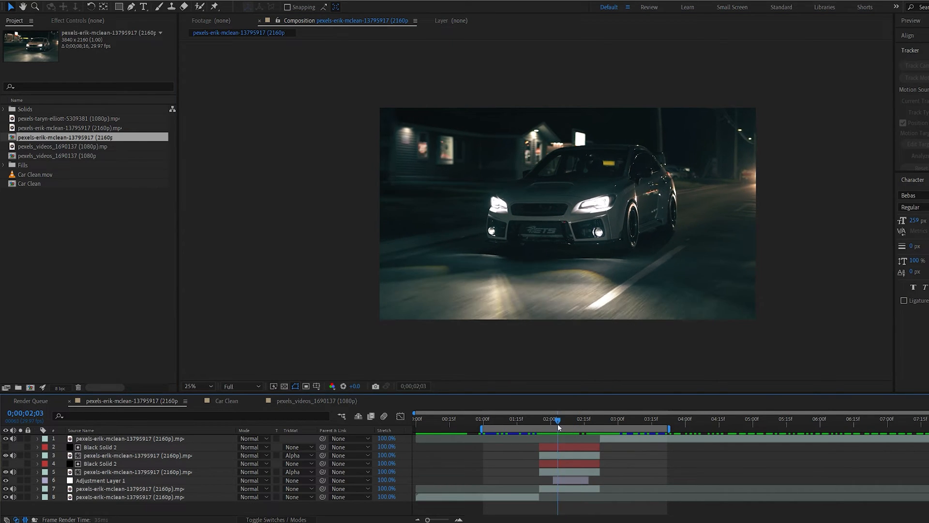
Step: Scrub the night car clip and select Adjustment Layer 1 to show its Levels effect
drag(556, 419, 562, 419)
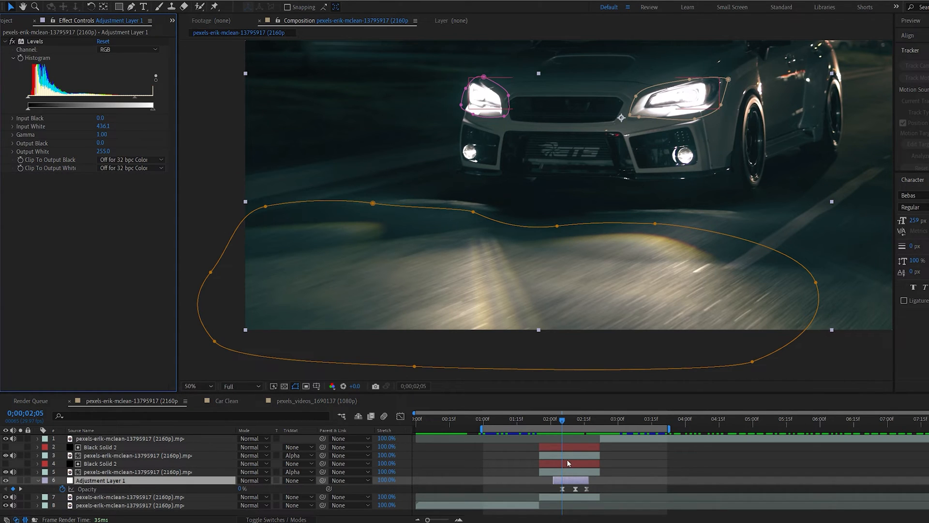
click(128, 471)
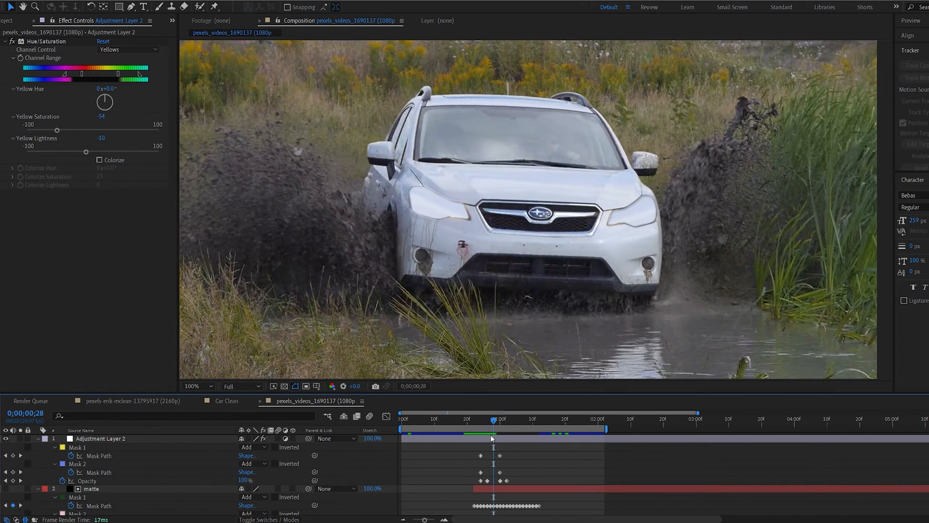
Step: Drag the SUV headlights' Yellow Saturation up to preview, then back to -54
click(196, 386)
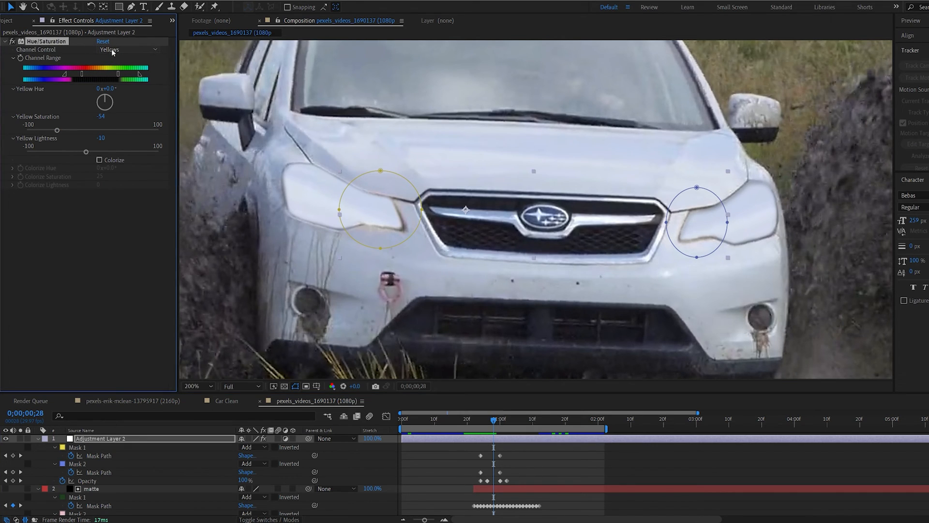
drag(58, 130, 107, 130)
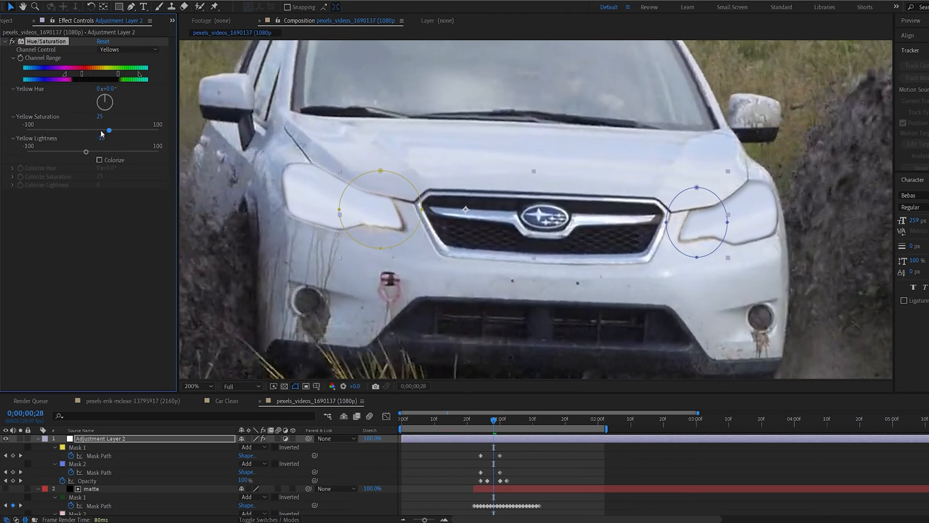
drag(108, 129, 57, 130)
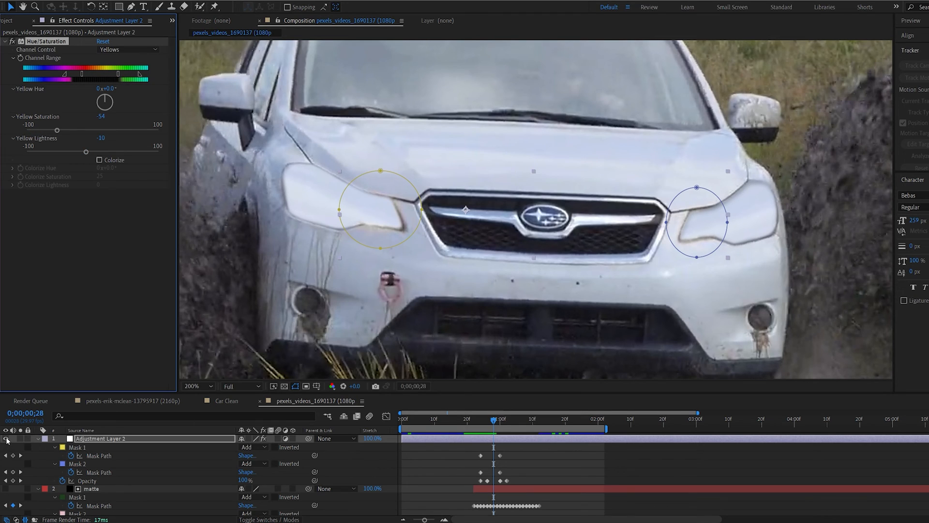